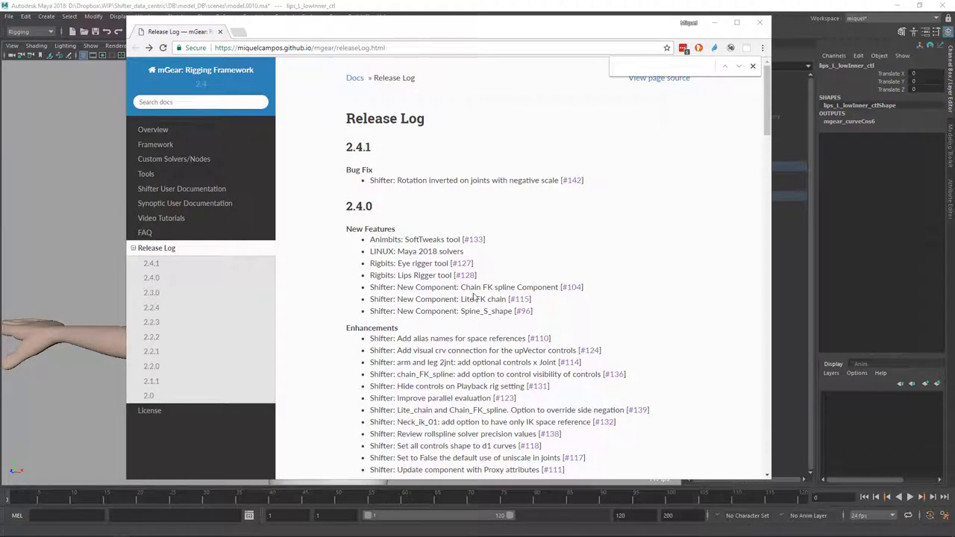
mouse_move(483, 309)
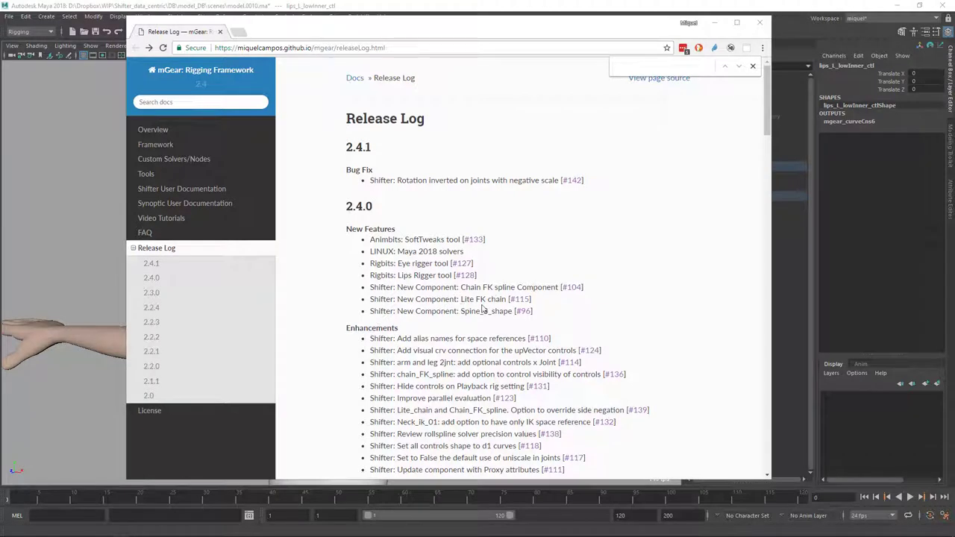
mouse_move(488, 306)
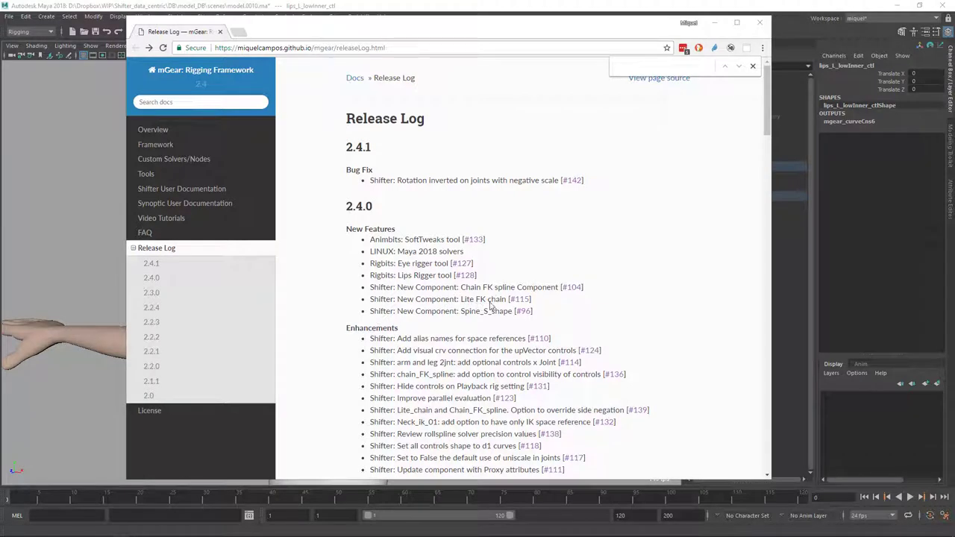
mouse_move(470, 322)
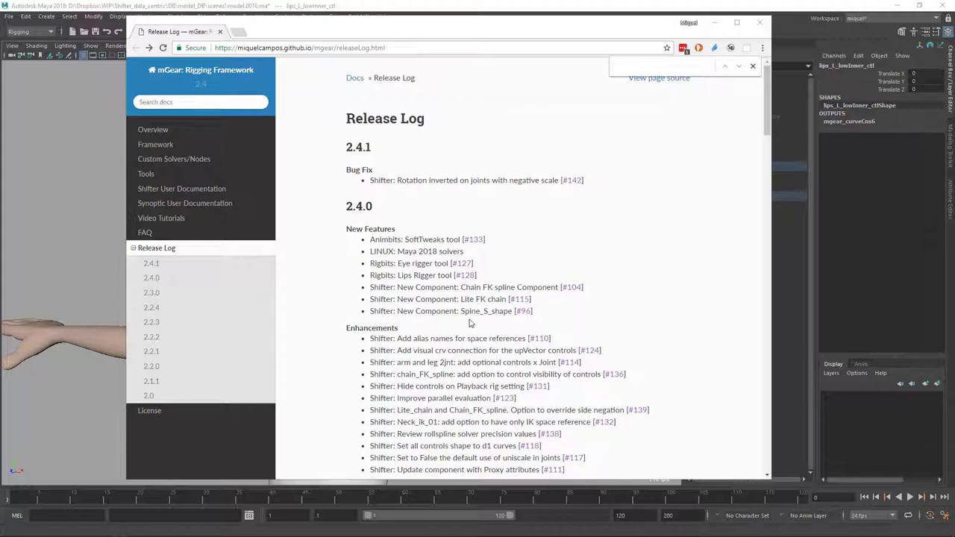
mouse_move(483, 326)
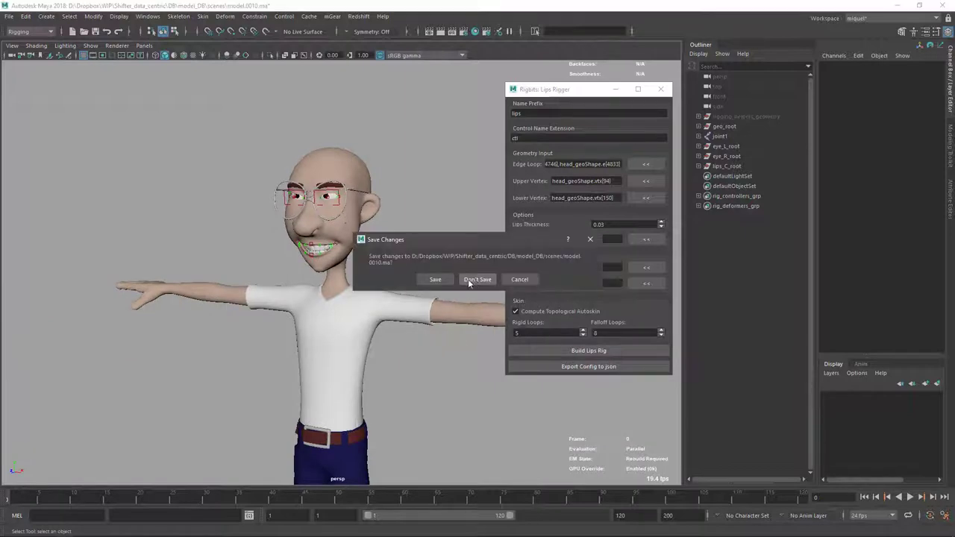
Discard the lips scene without saving and open the mGear Shifter guide components list.
click(477, 279)
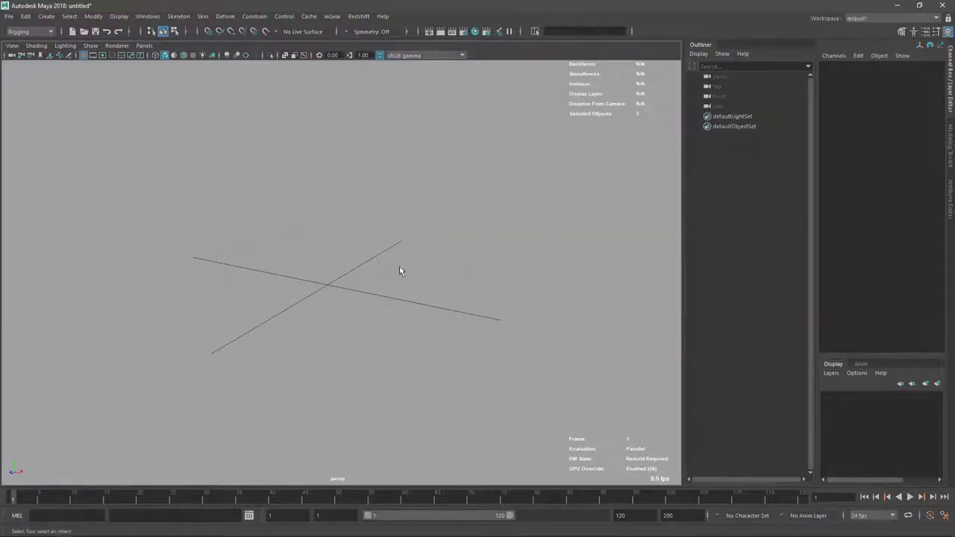
click(332, 15)
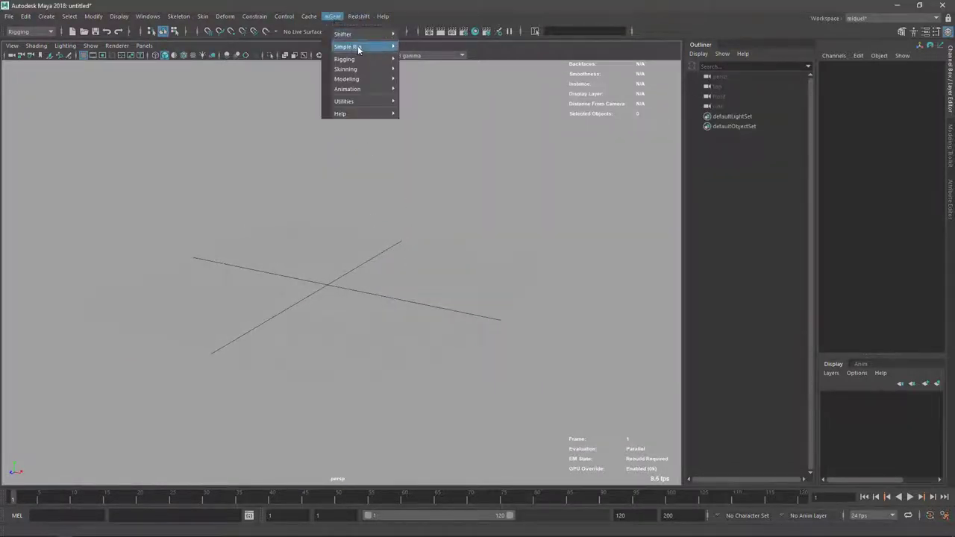
click(346, 46)
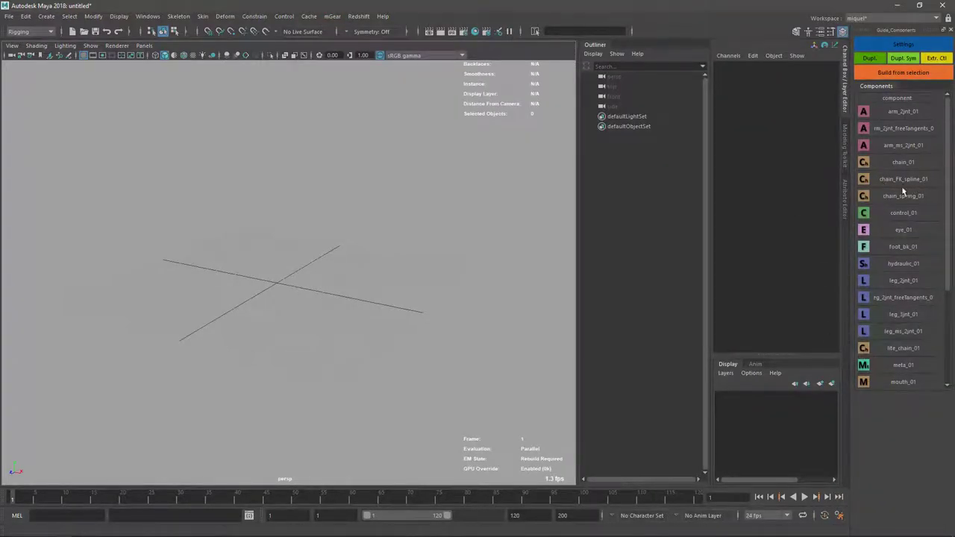
Add a chain_FK_spline_01 guide, move its settings window aside, and view Component Settings.
click(614, 116)
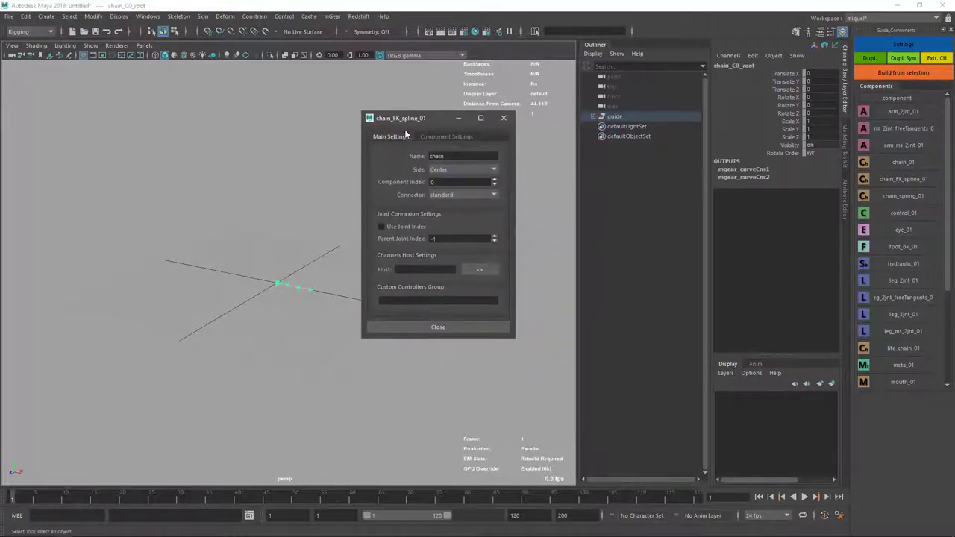
drag(400, 118, 475, 148)
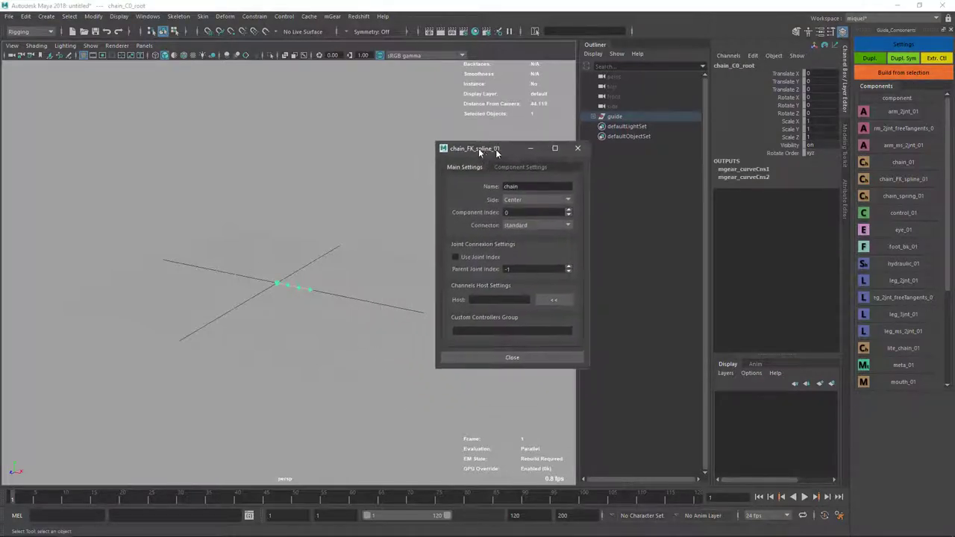
drag(475, 148, 542, 146)
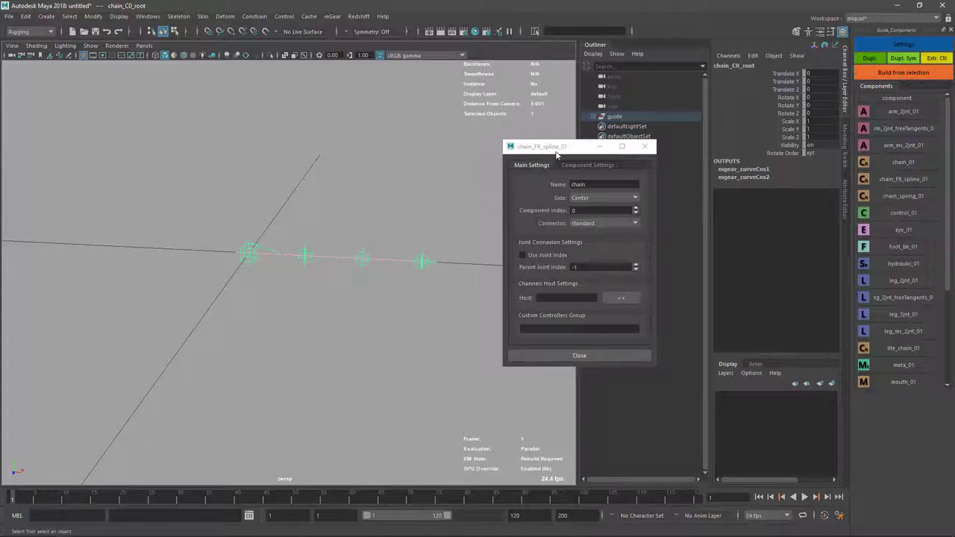
drag(541, 146, 559, 137)
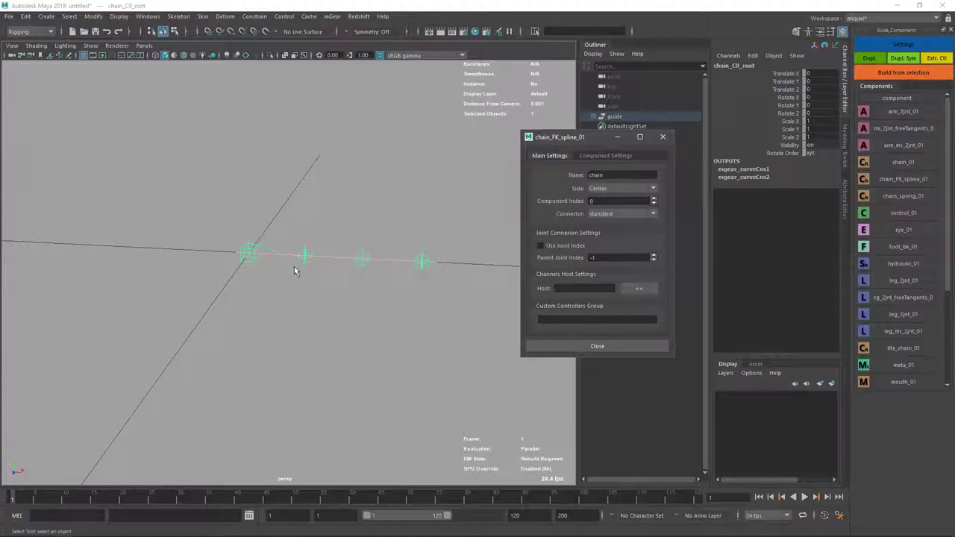
click(605, 155)
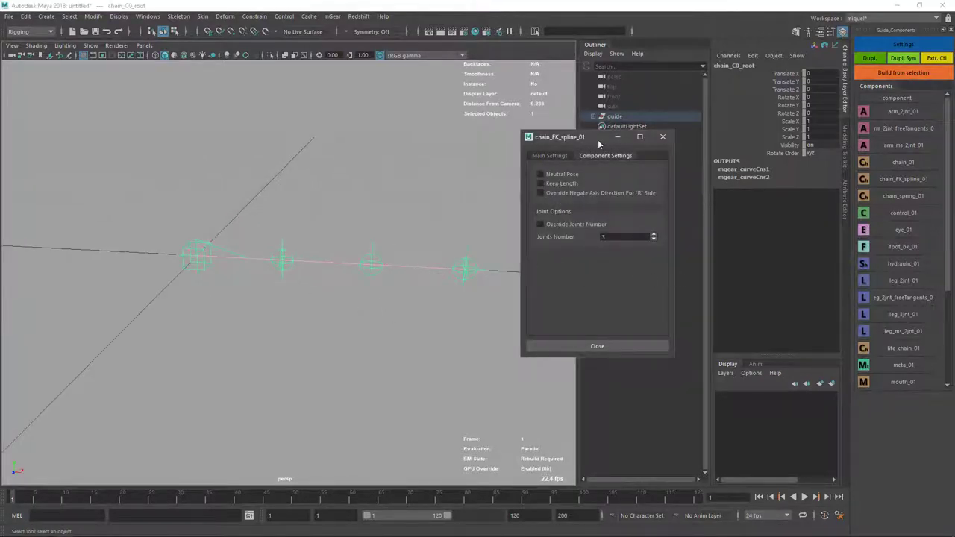
mouse_move(519, 303)
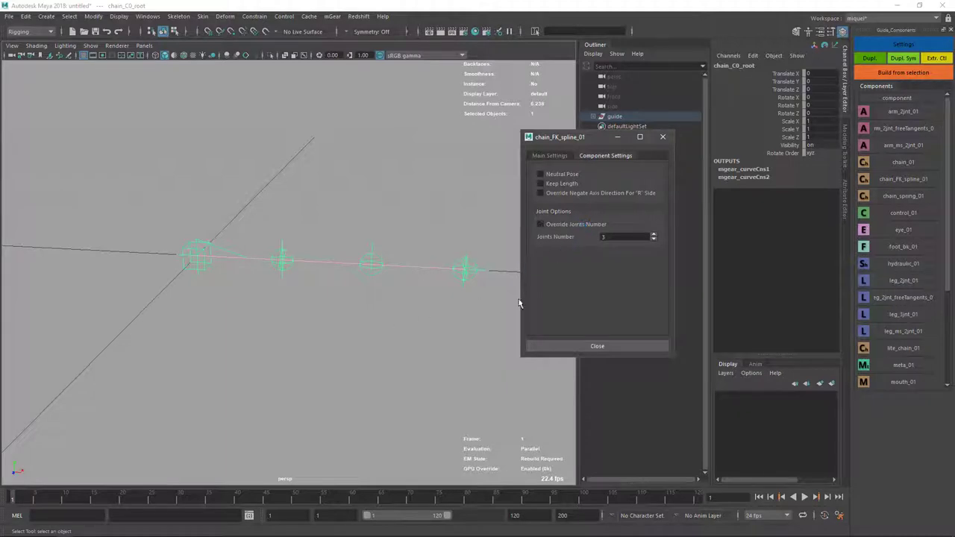
mouse_move(398, 362)
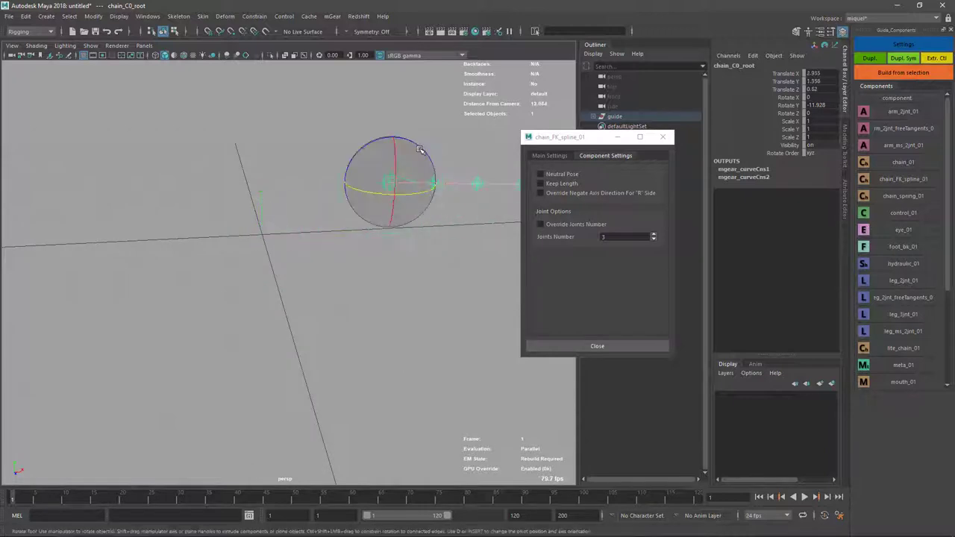
Set the chain guide's Side to Left in Main Settings and build it.
click(549, 155)
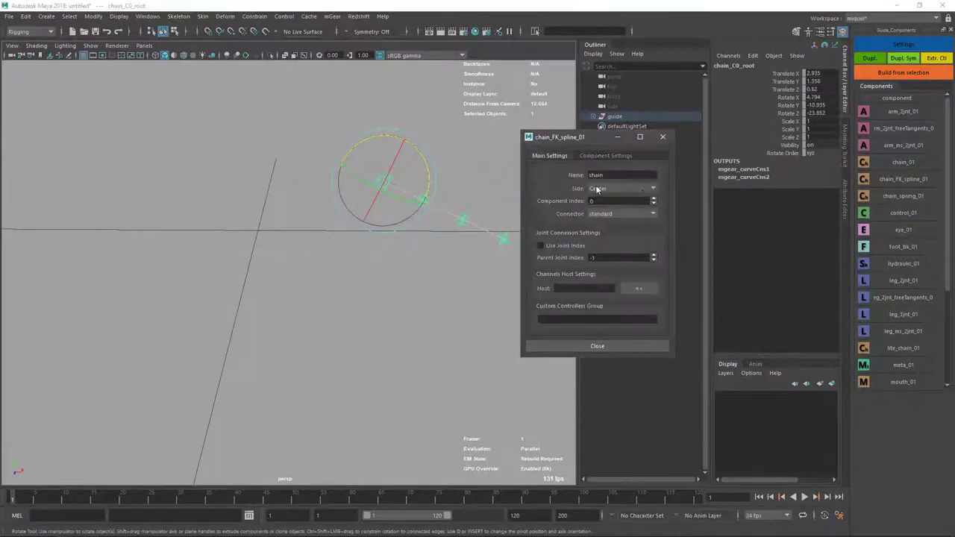
click(623, 188)
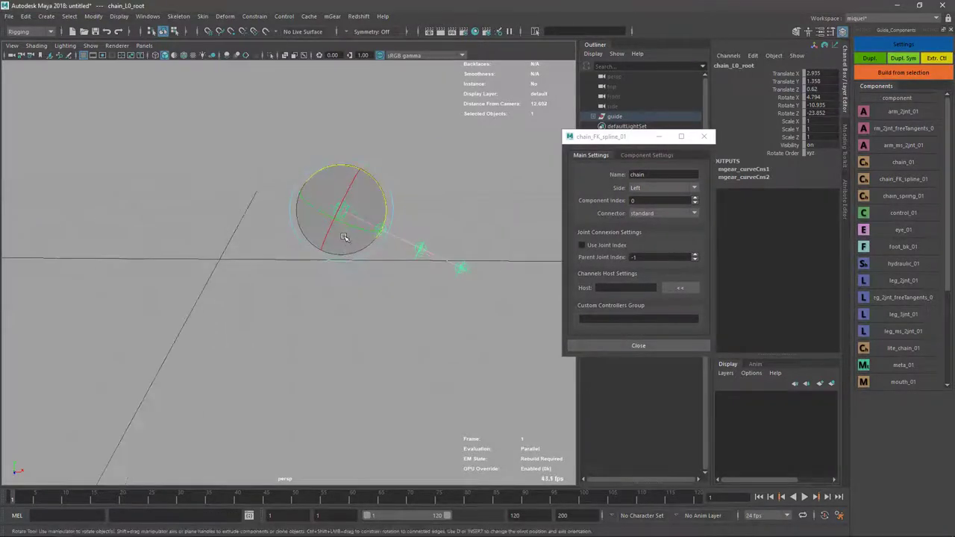
click(902, 73)
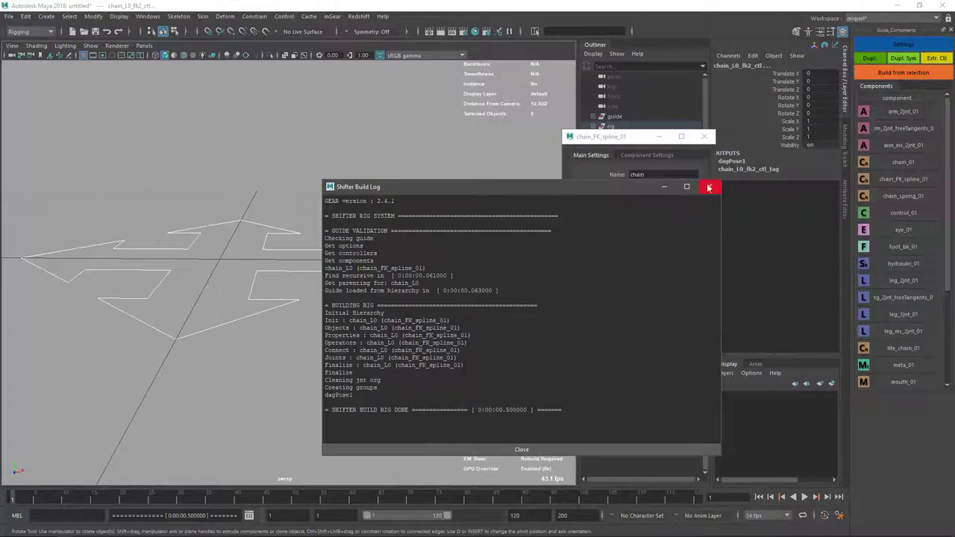
Dismiss the Shifter Build Log reports to reveal the built left FK chain rig.
click(708, 187)
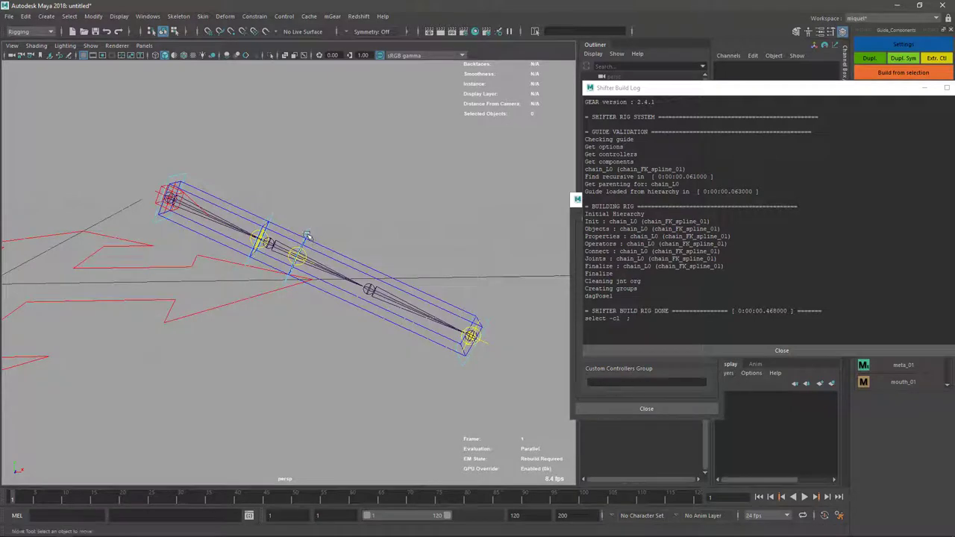
click(298, 257)
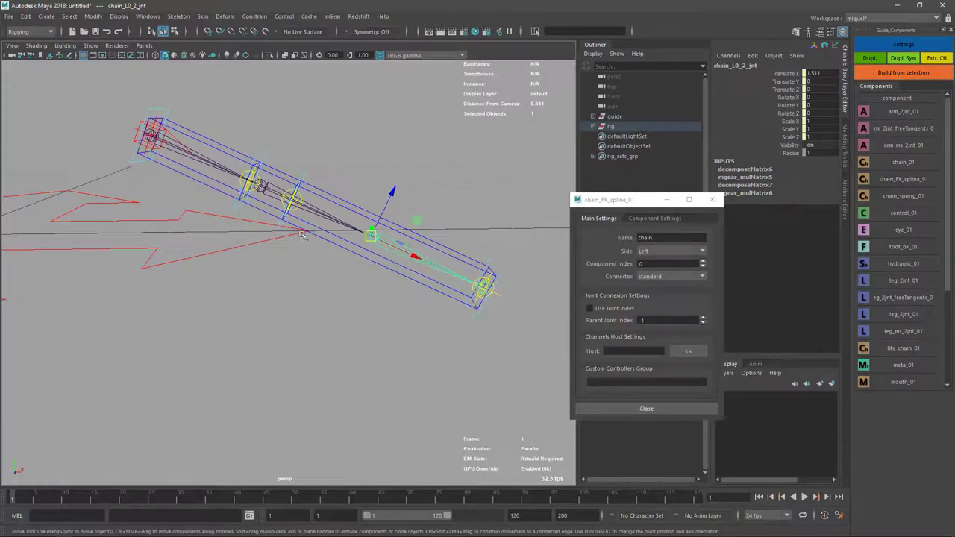
mouse_move(353, 250)
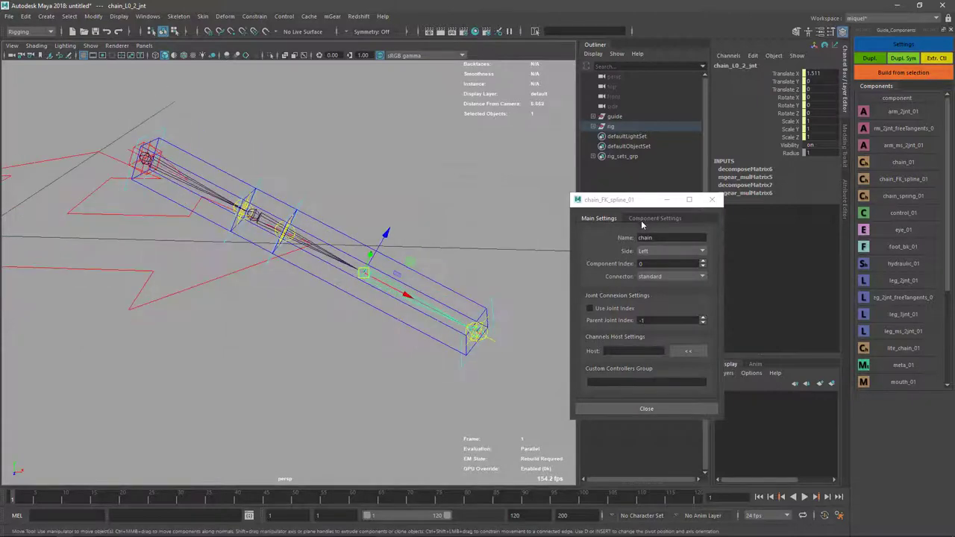
Override the chain's Joints Number to 10 and drag a tweak control to bend it.
click(654, 218)
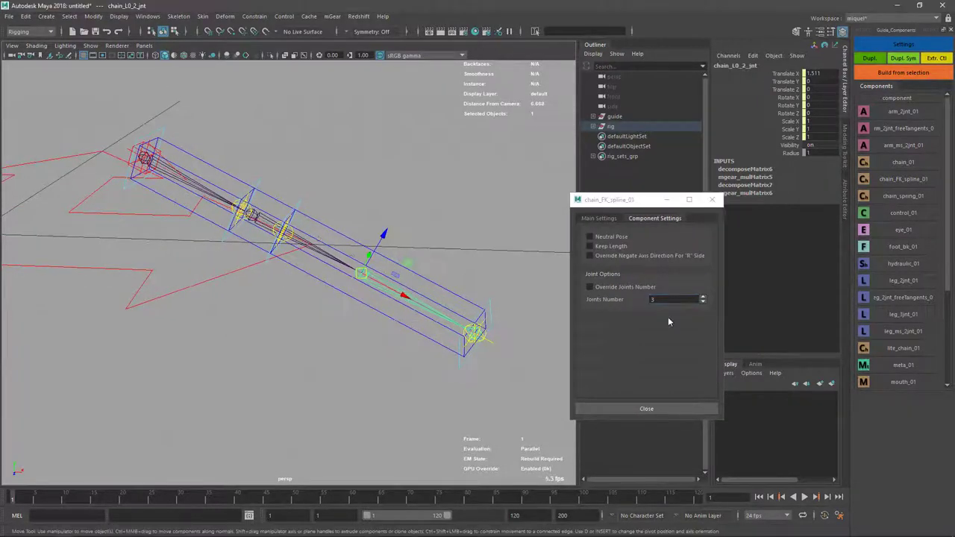
click(589, 286)
text(10)
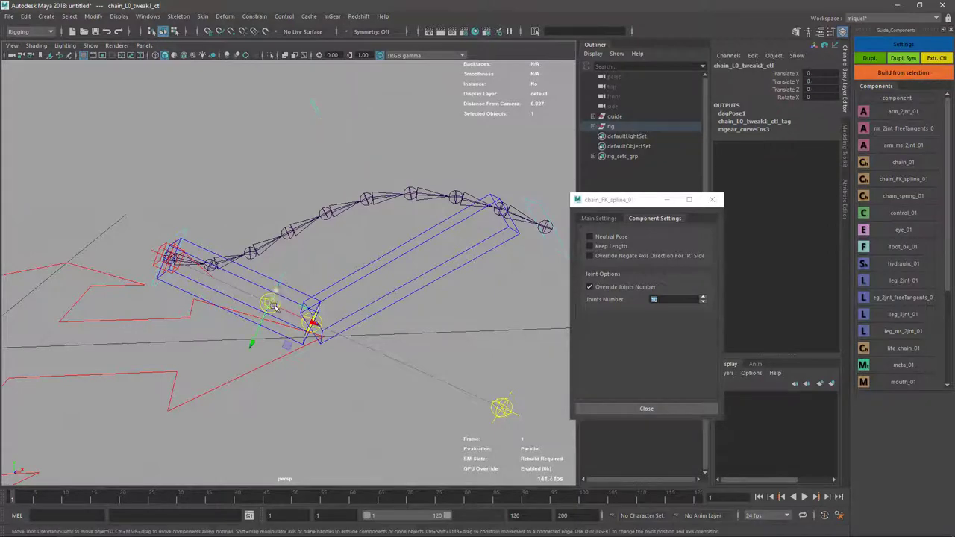
drag(268, 305, 356, 405)
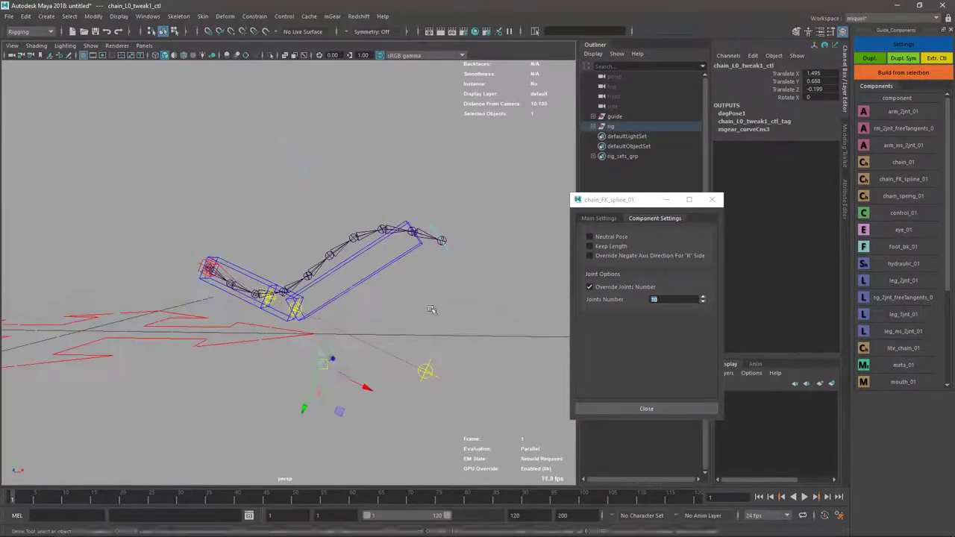
Move the middle locator chain_L0_1_loc, select the guide, and rebuild the FK spline rig.
click(611, 126)
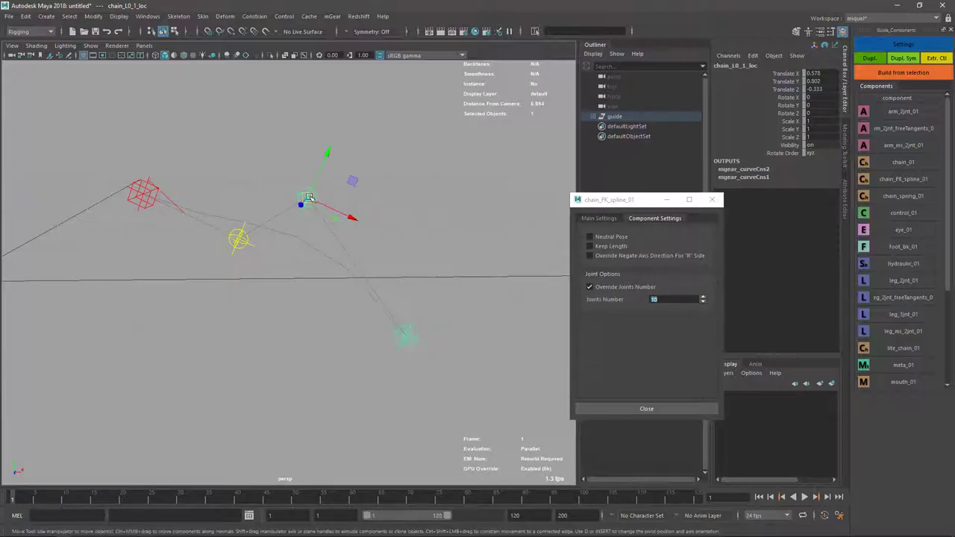
drag(302, 202, 369, 216)
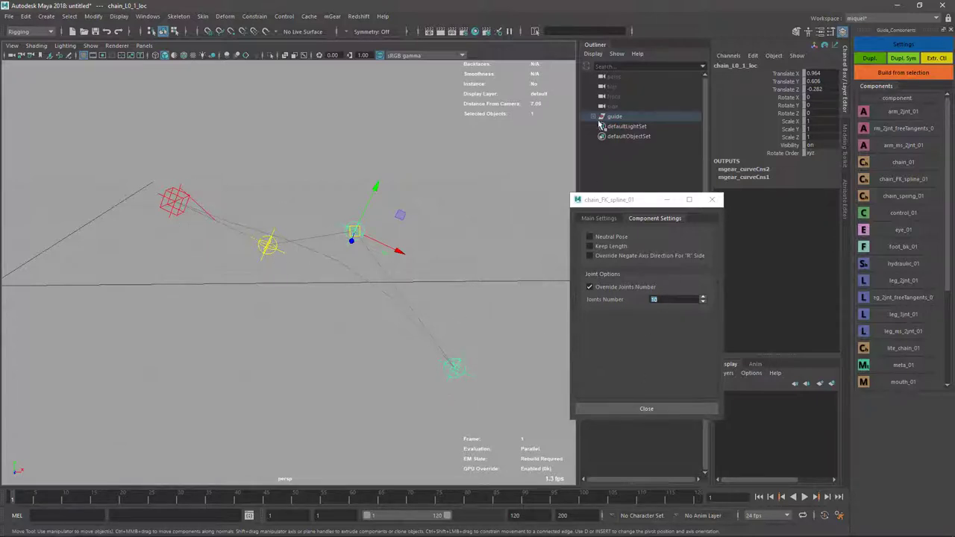
click(614, 115)
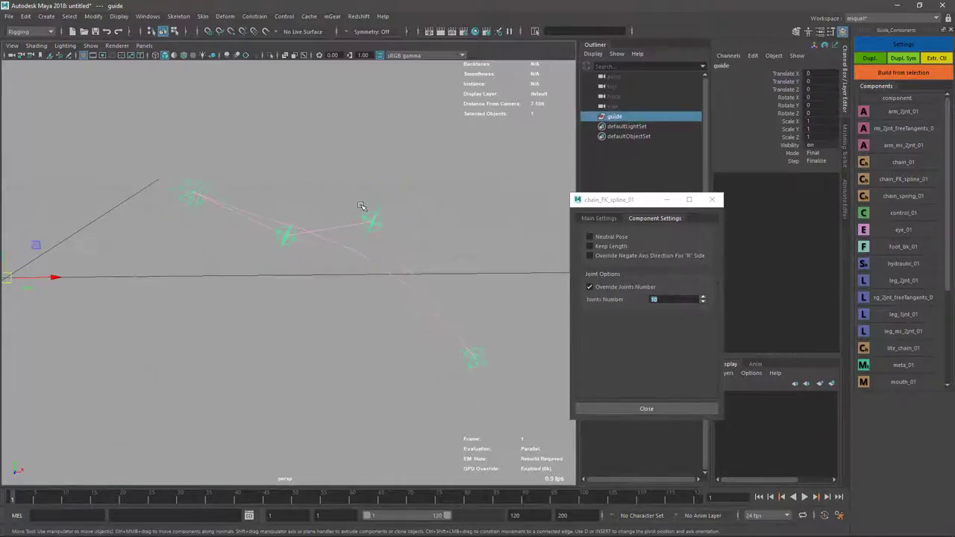
click(903, 73)
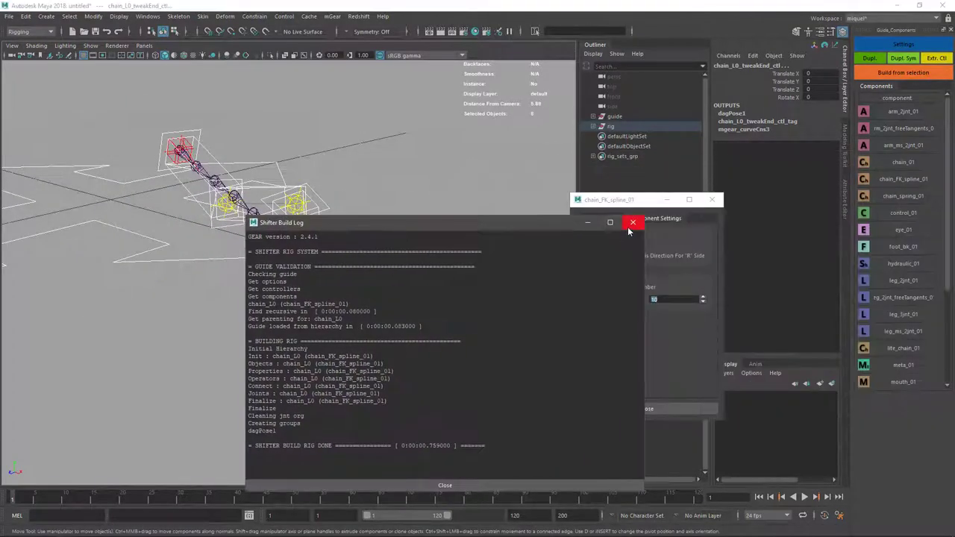
Dismiss the build log, enable Neutral Pose and Keep Length, and select the rig for removal.
click(633, 222)
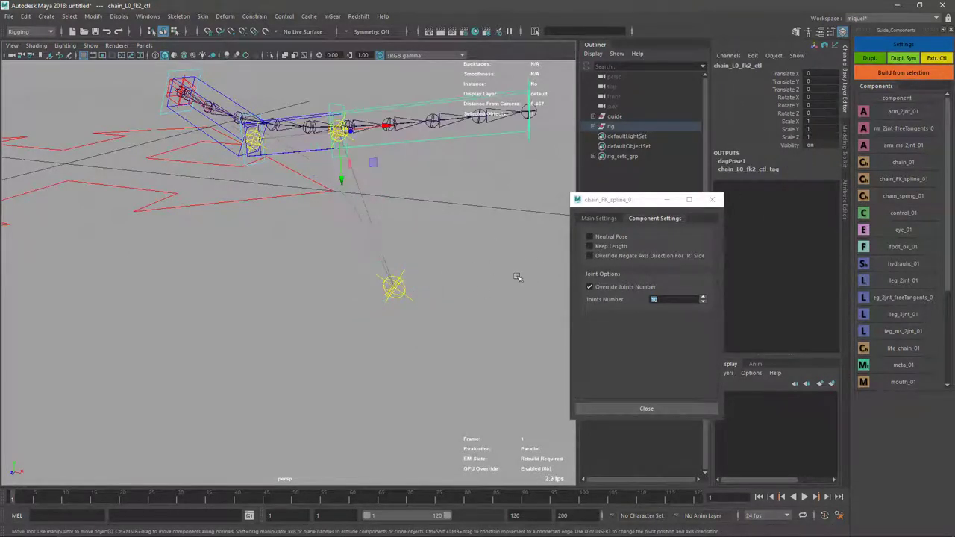
mouse_move(431, 214)
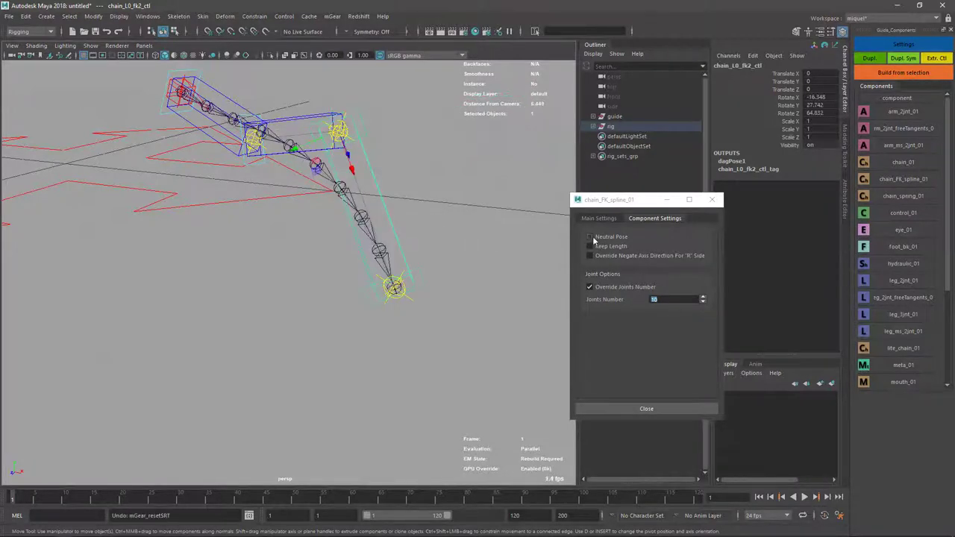
click(590, 237)
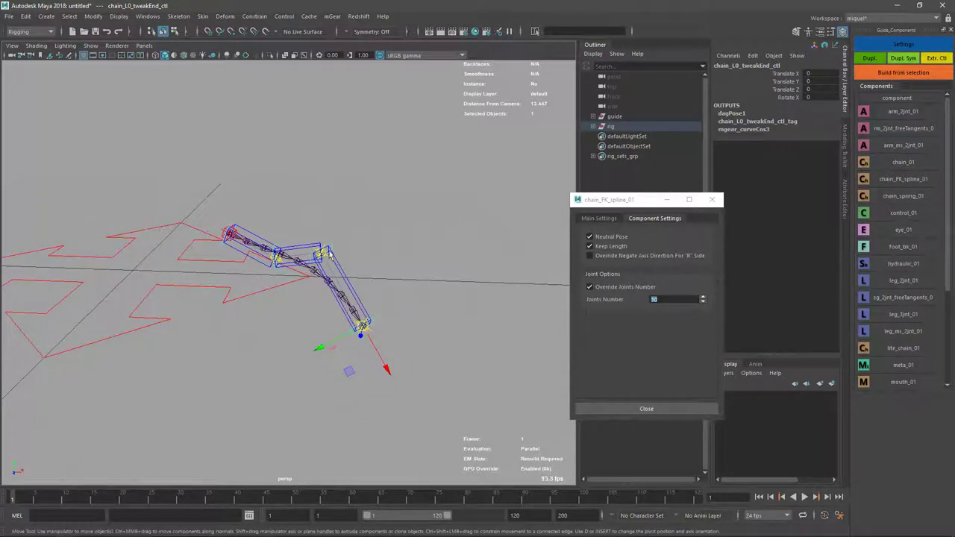
click(611, 125)
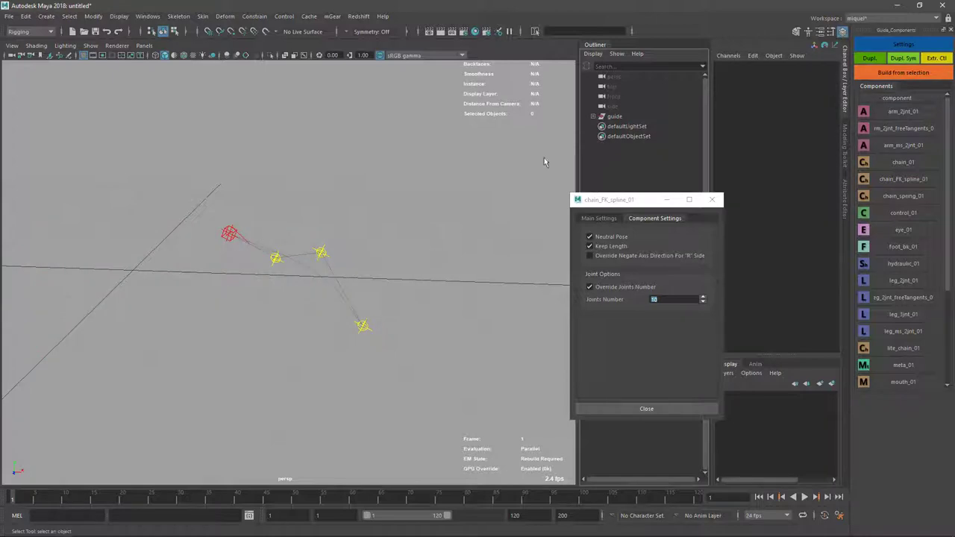
Rebuild the chain rig from the guide with Neutral Pose and Keep Length enabled.
click(903, 73)
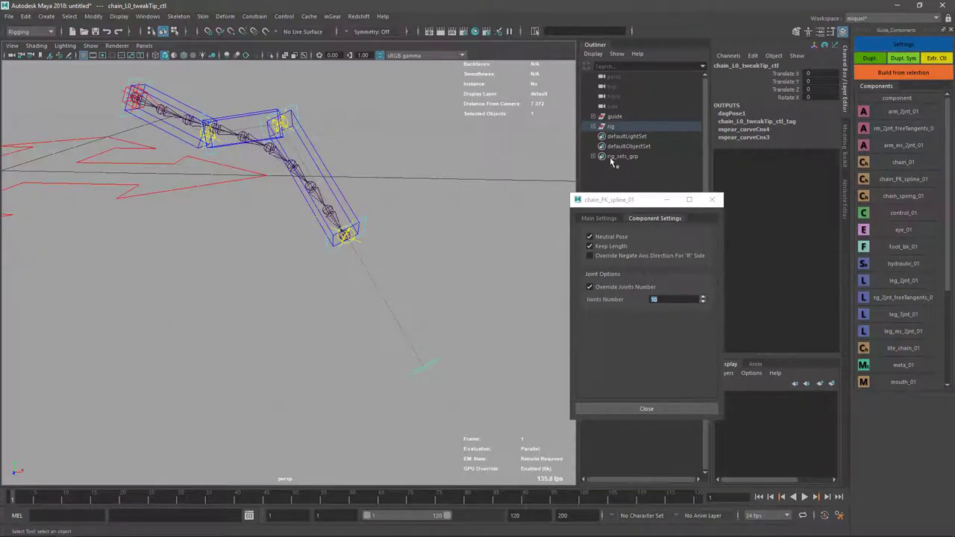
click(614, 116)
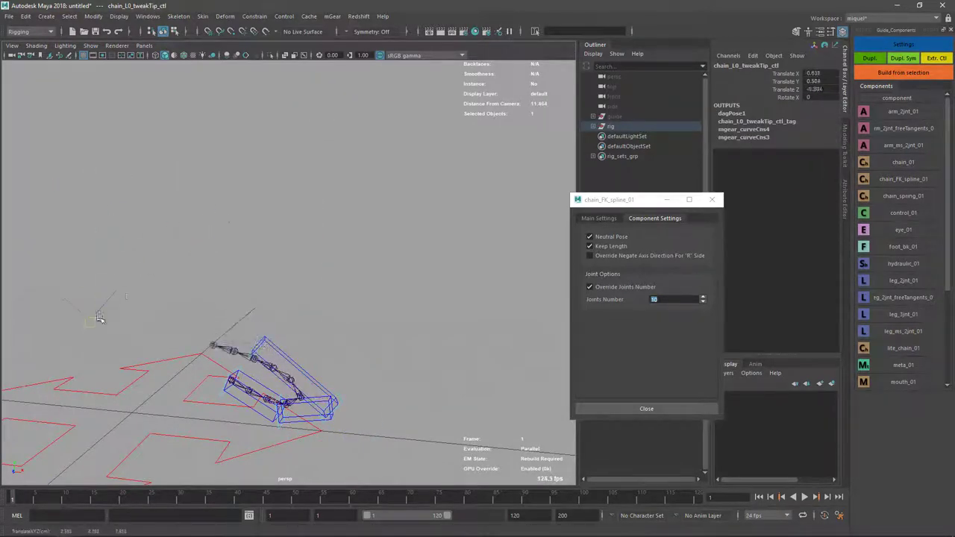
Bend the chain with the tip tweak control and curl it by rotating chain_L0_tweak2_ctl.
drag(101, 319, 425, 377)
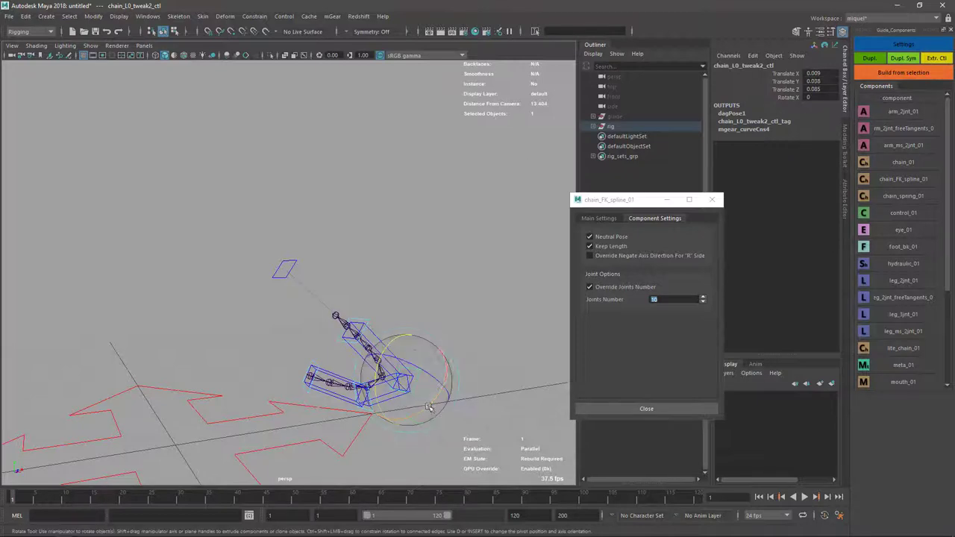
drag(429, 406, 339, 313)
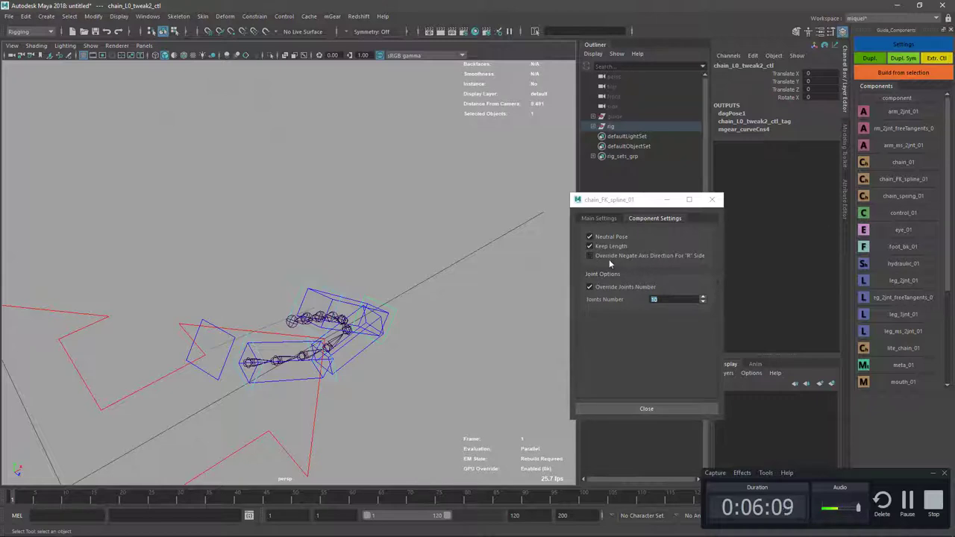
mouse_move(688, 264)
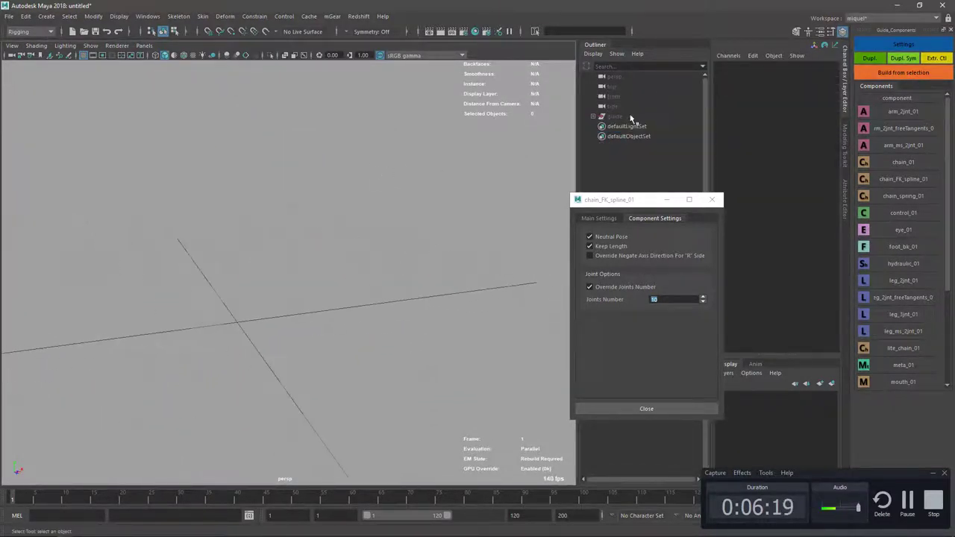
Select the hidden chain guide in the Outliner to show it again.
click(614, 116)
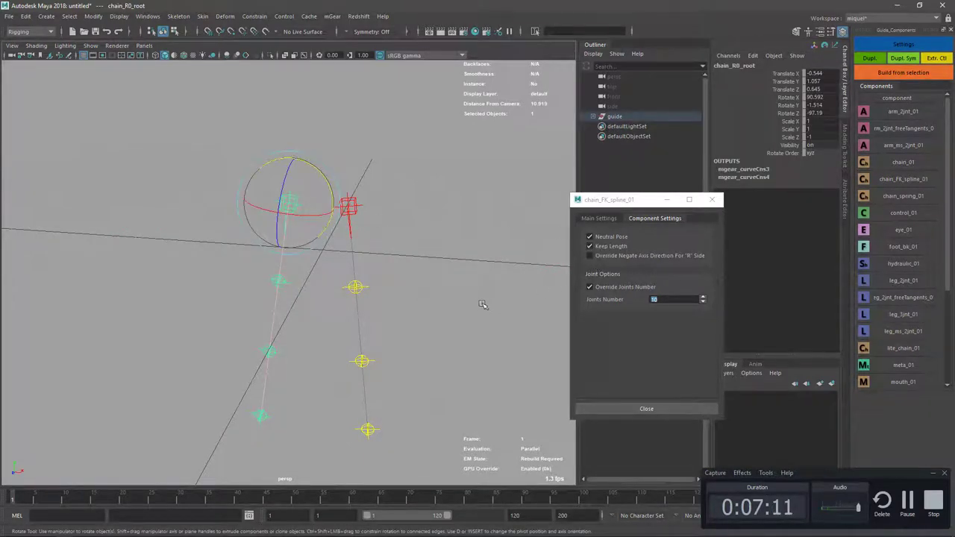
mouse_move(473, 300)
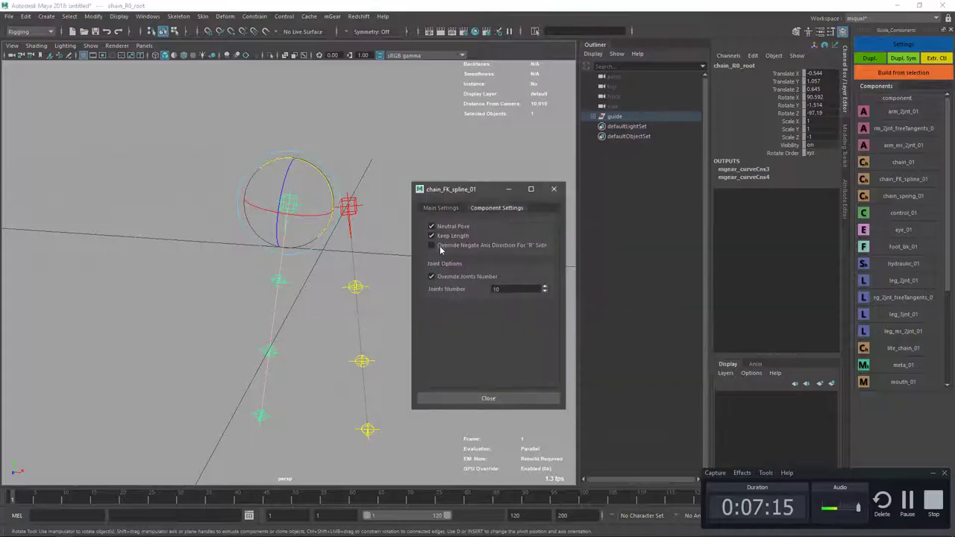
Select the lite_chain_01 guide root and view its component-specific settings.
click(488, 398)
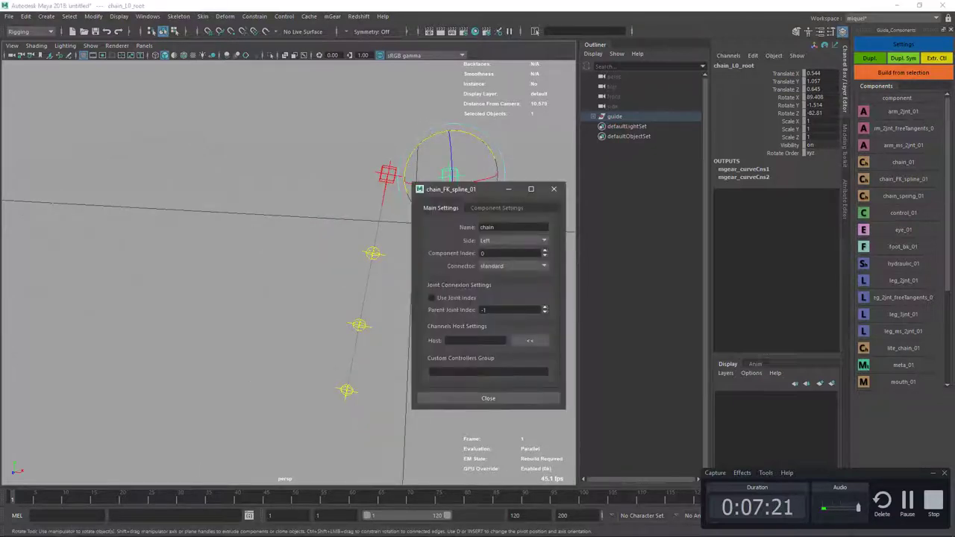
click(496, 208)
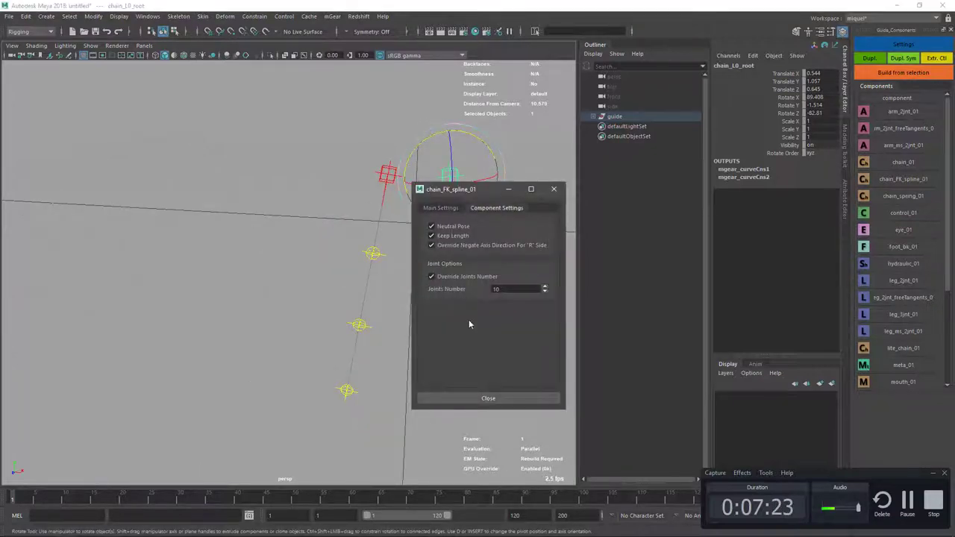
click(488, 398)
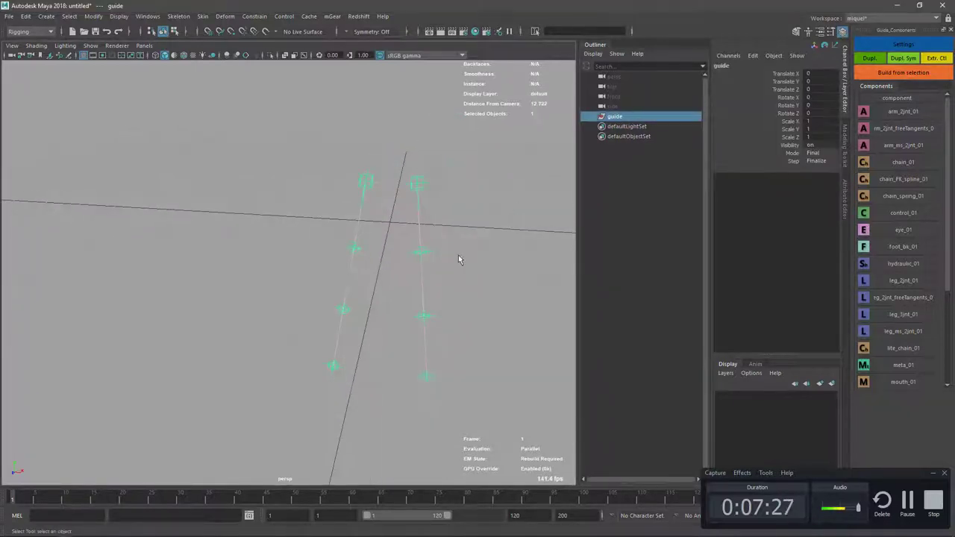
click(903, 73)
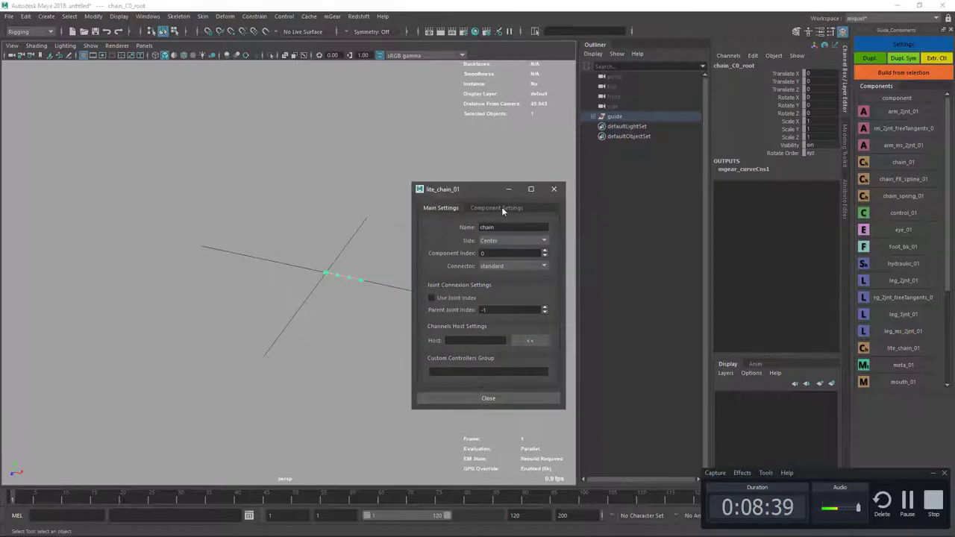
Close the lite_chain settings window and duplicate the guide with Dupl. as a second chain.
click(496, 208)
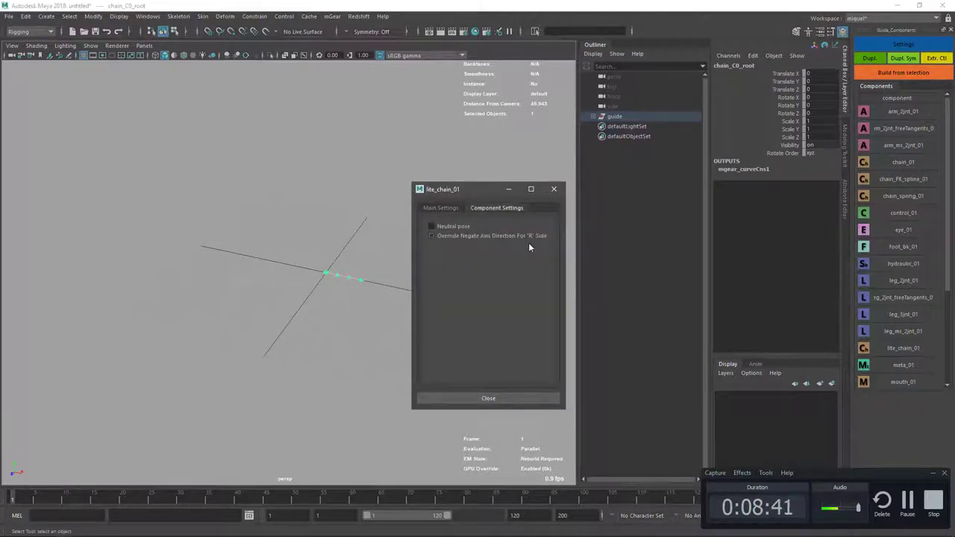
click(488, 397)
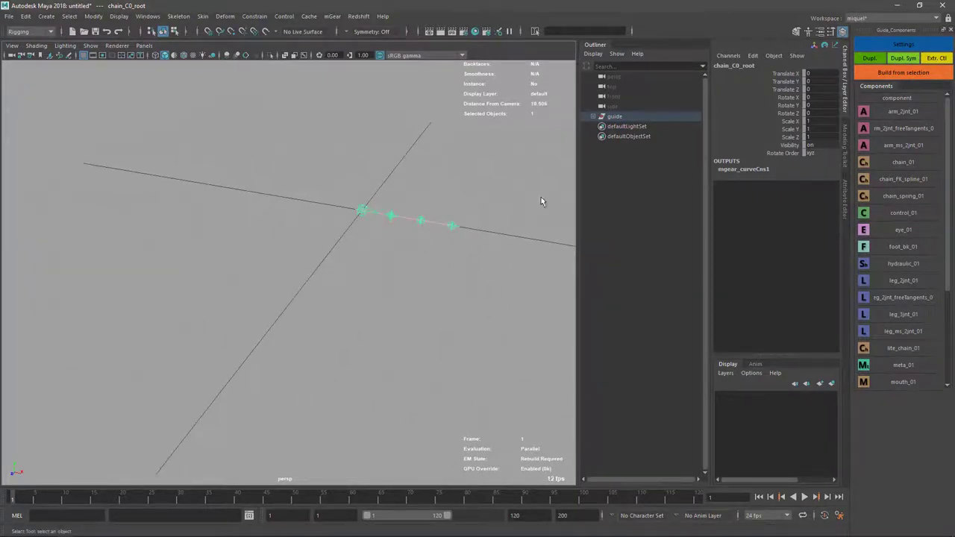
click(613, 116)
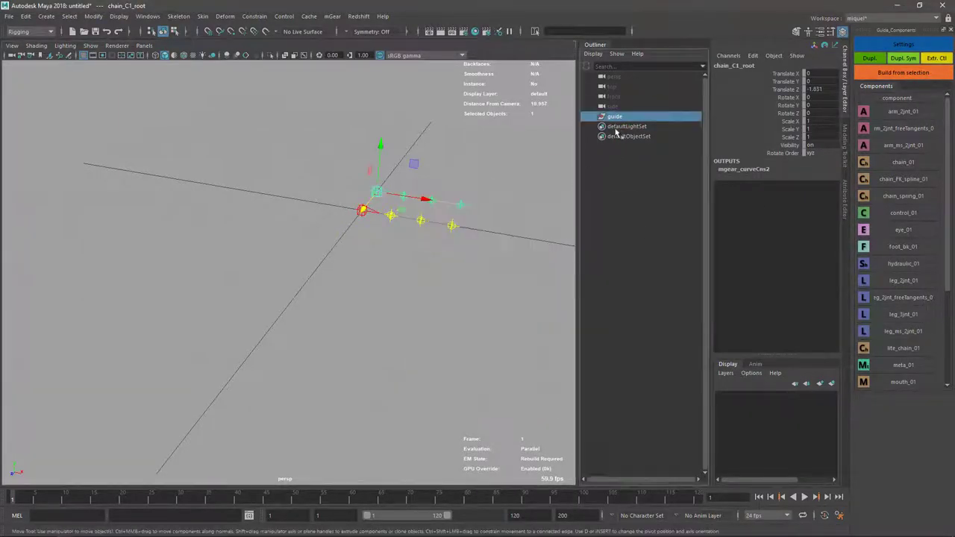
Build rigs from both chain guides and expand the rig hierarchy.
click(902, 73)
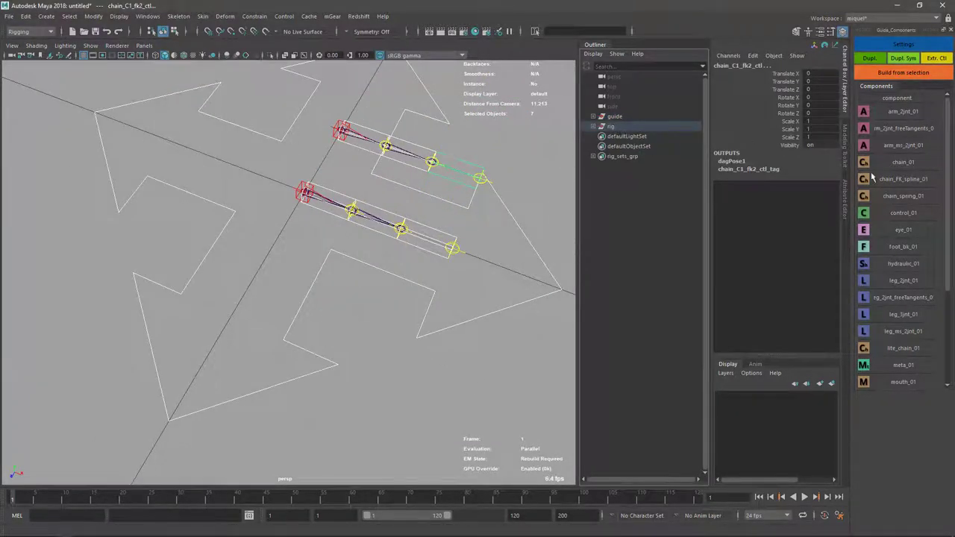
mouse_move(495, 290)
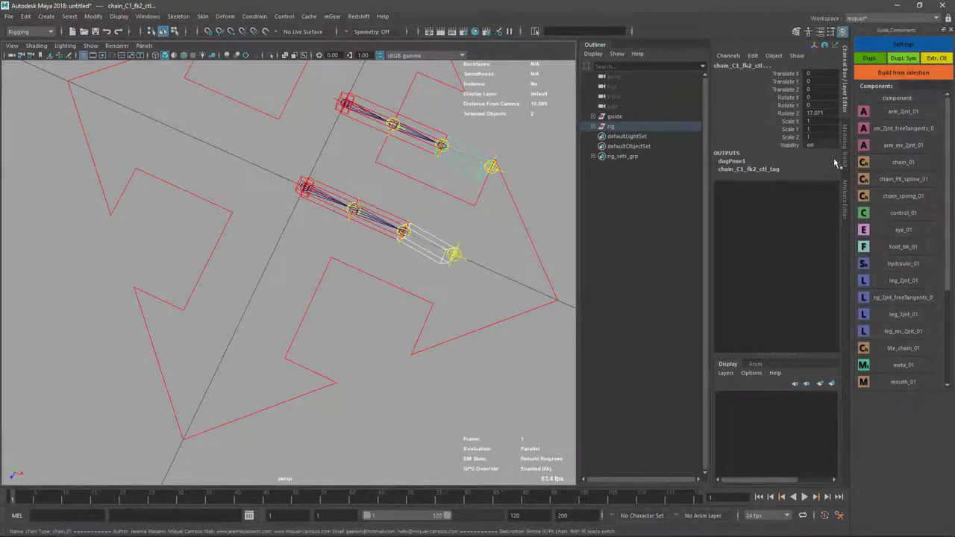
click(599, 125)
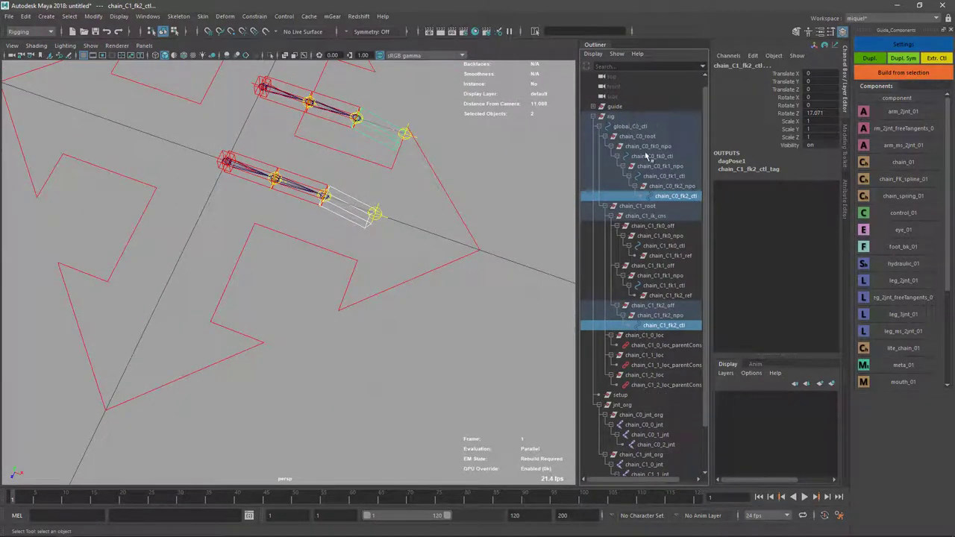
Select both chains' control hierarchies and stretch the first chain's middle FK control.
click(637, 136)
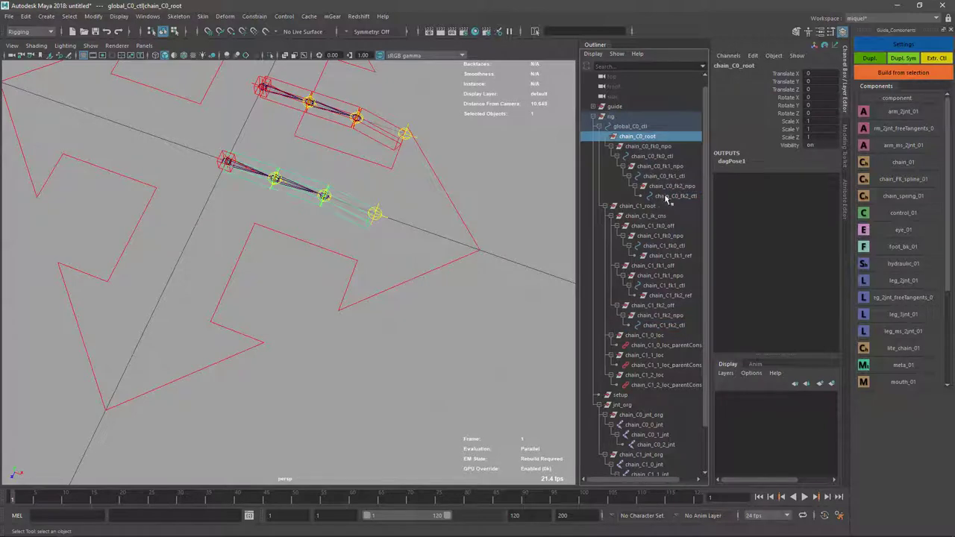
click(677, 195)
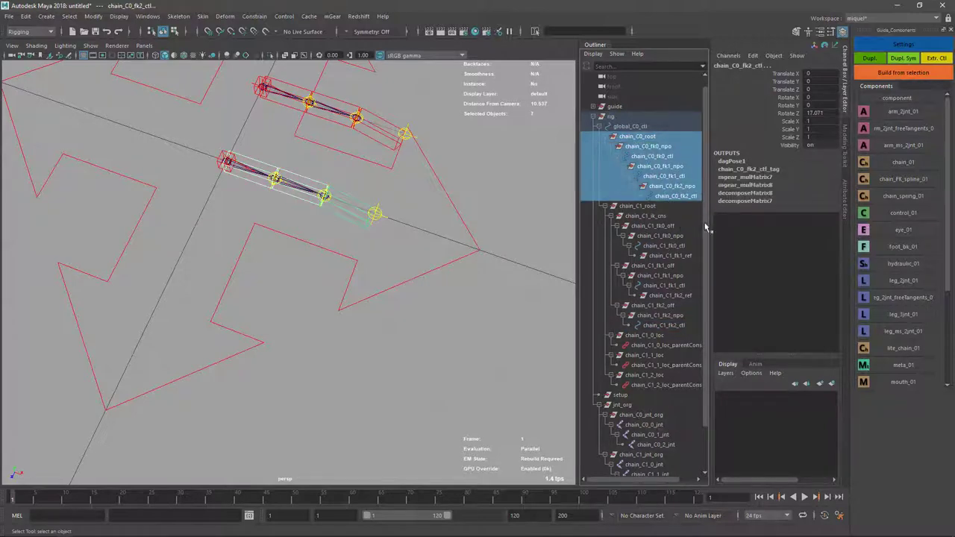
click(655, 394)
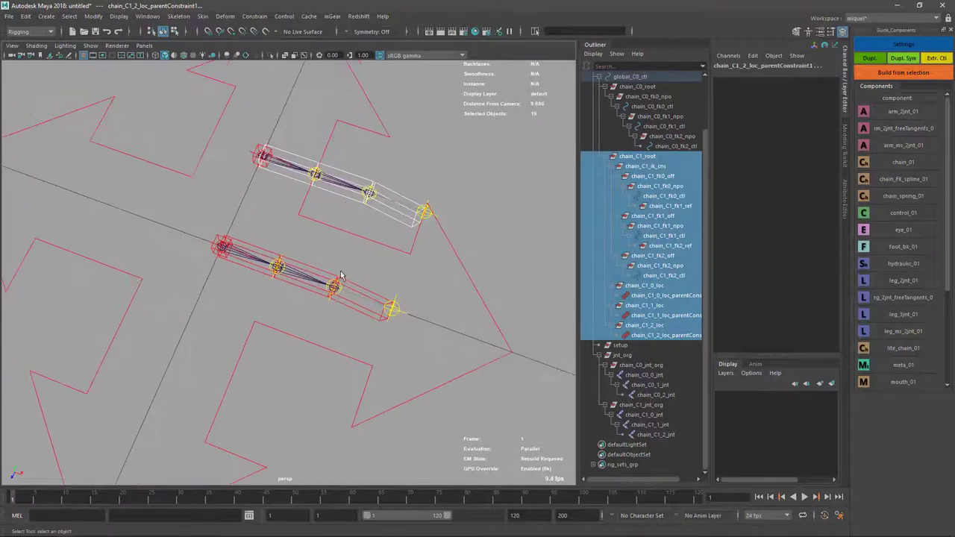
click(662, 235)
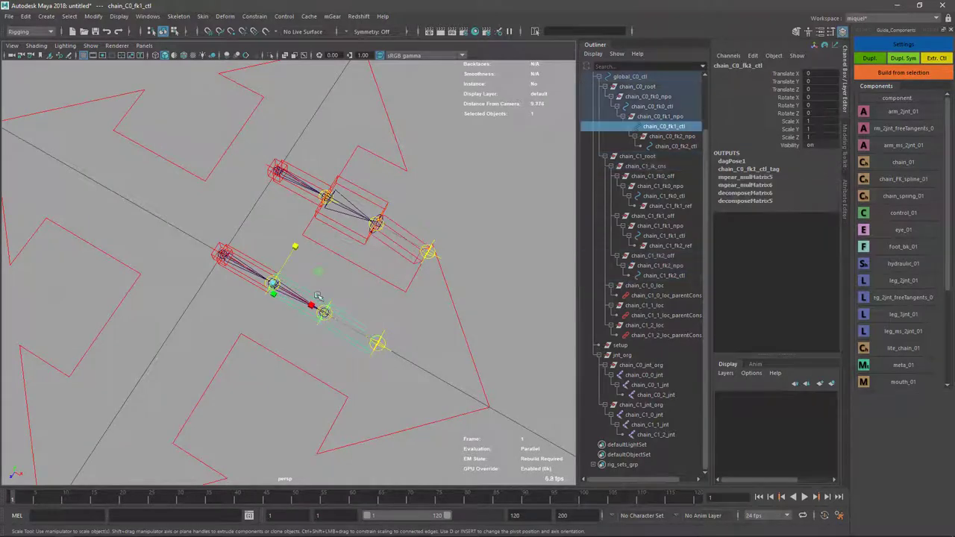
drag(314, 305, 380, 349)
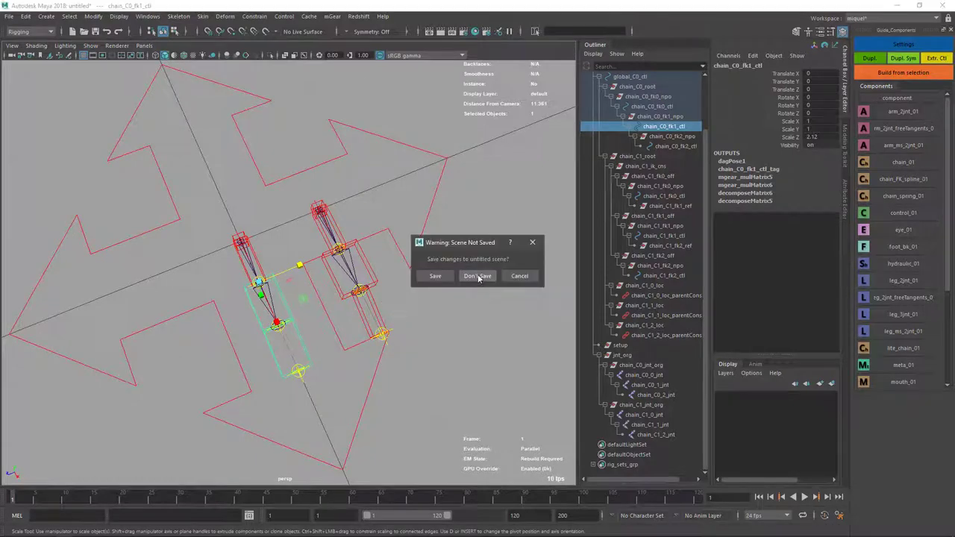
Discard the chain scene with Don't Save to start a fresh scene.
click(476, 276)
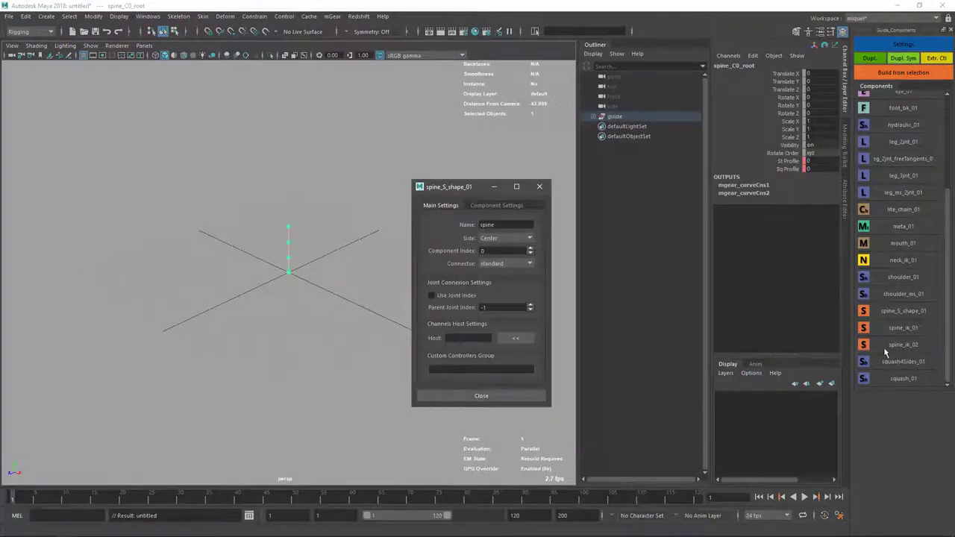
mouse_move(451, 164)
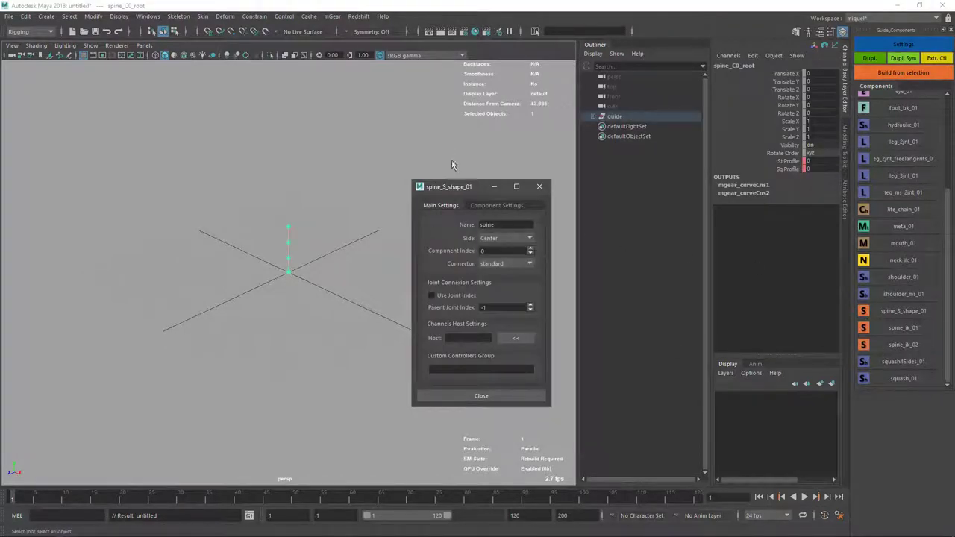
mouse_move(457, 200)
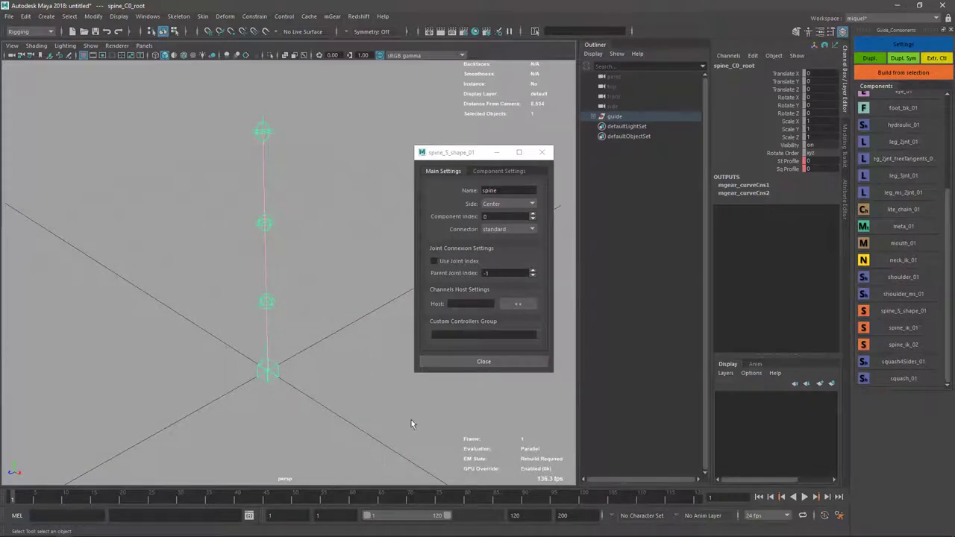
mouse_move(914, 325)
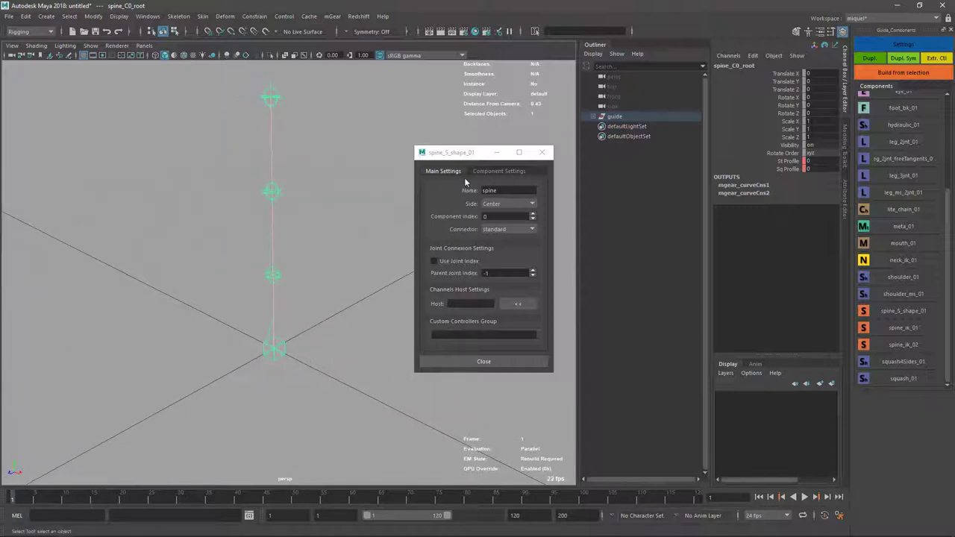
Show the spine_S_shape_01 dialog's Component Settings with softness, stretch and divisions.
click(499, 171)
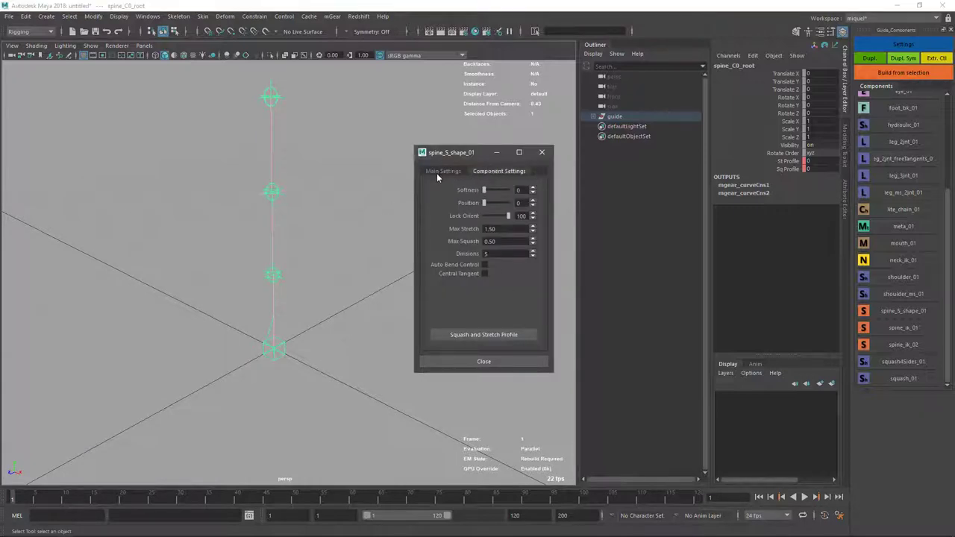
Close the spine_S_shape_01 settings window after reviewing its component options.
click(443, 171)
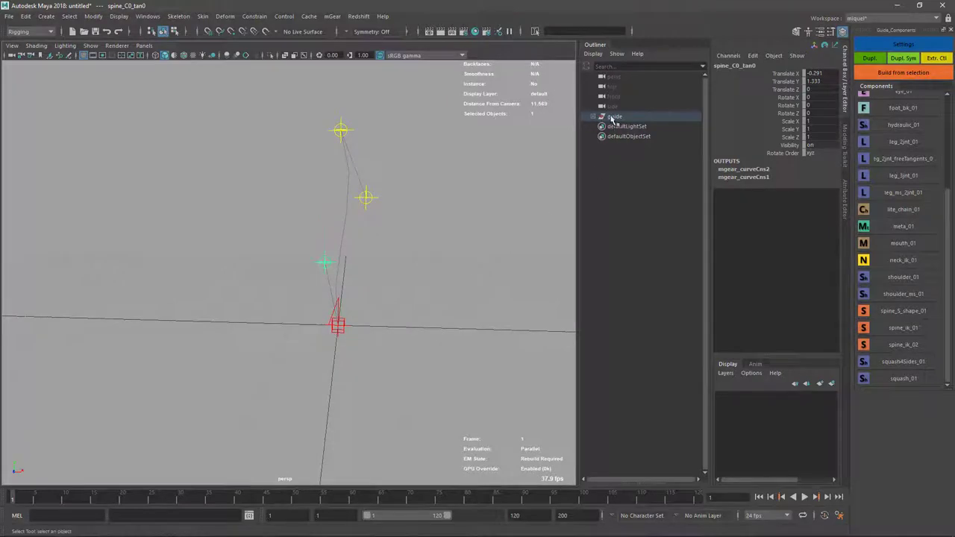
Select the whole spine_S_shape guide after offsetting its tangent locators.
click(903, 73)
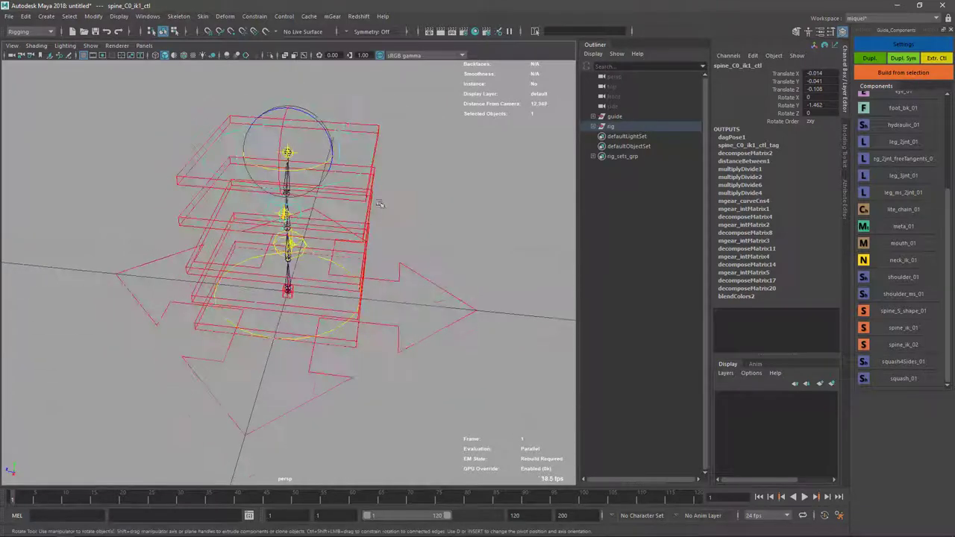
Orbit the viewport around the built spine rig's FK and IK controls.
drag(380, 203, 388, 356)
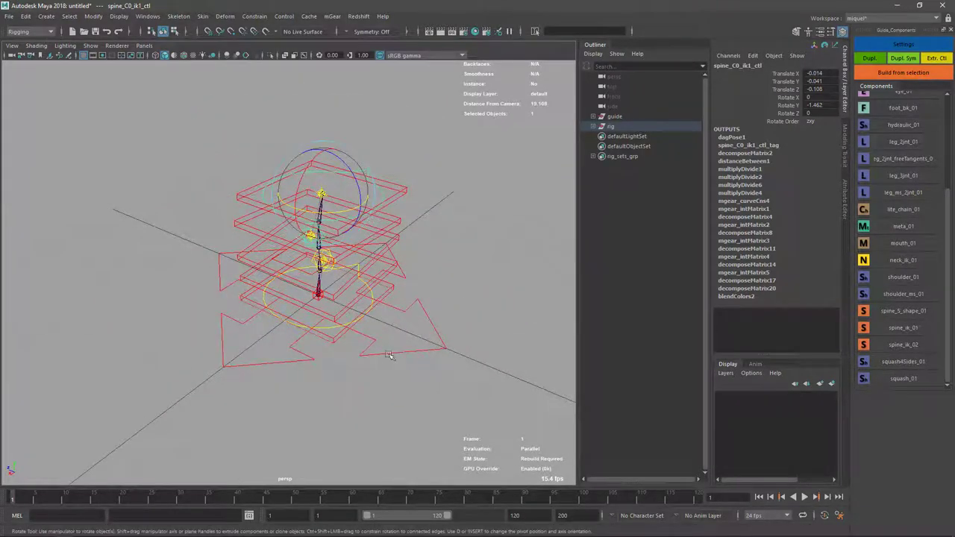